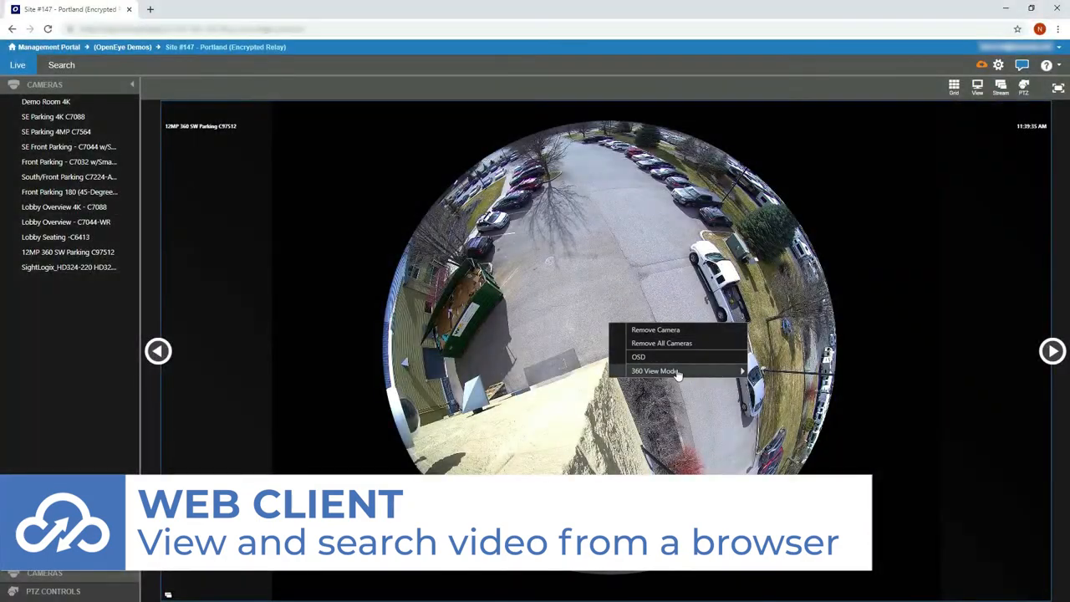
# - View the 360 SW Parking fisheye camera live and bring up its 360 View Mode options
pyautogui.click(656, 371)
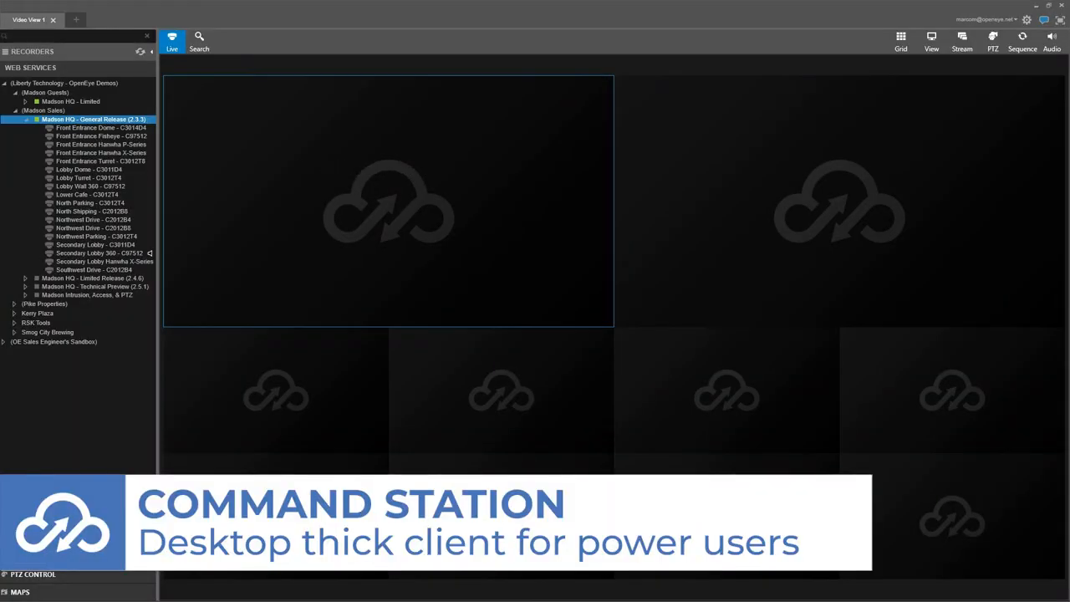
# - Expand the Madison HQ recorder under Web Services to list its cameras beside the video grid
pyautogui.click(90, 119)
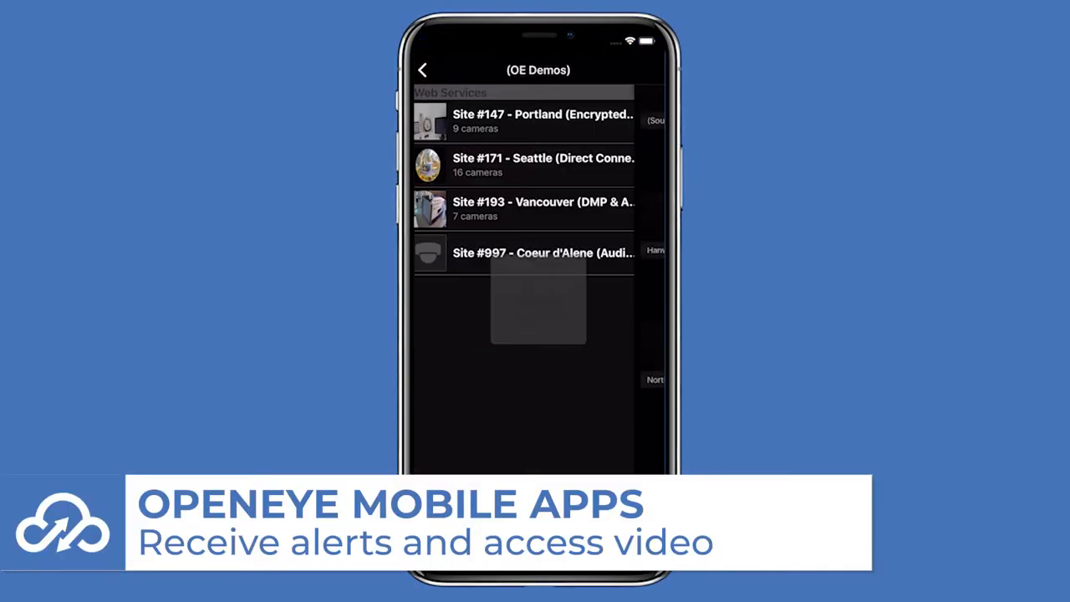
# - Enter Site #193 Vancouver and show its live video in a two-pane layout
pyautogui.click(543, 207)
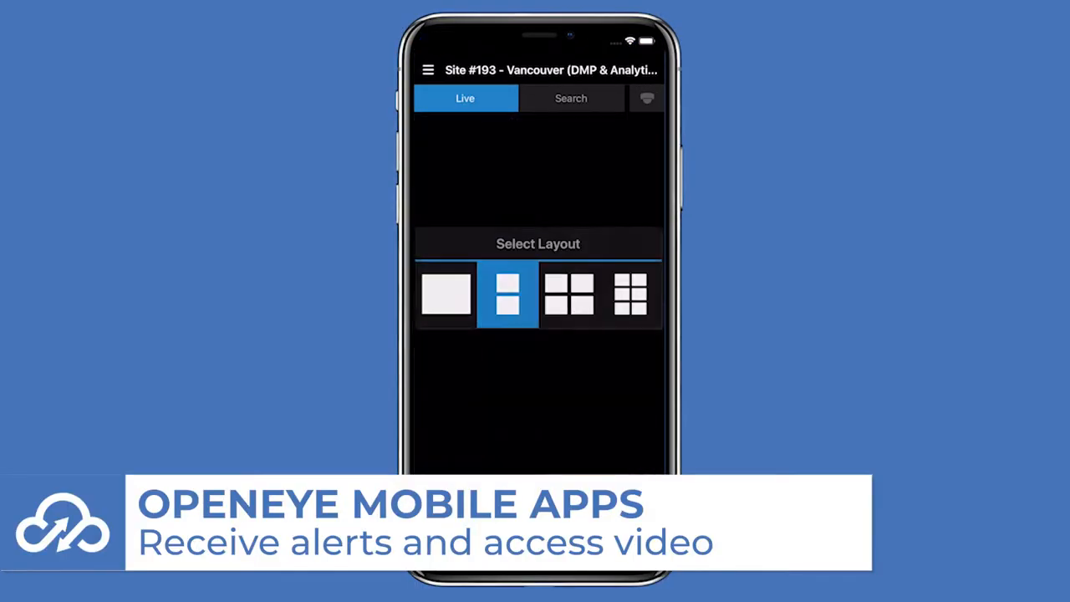
pyautogui.click(569, 293)
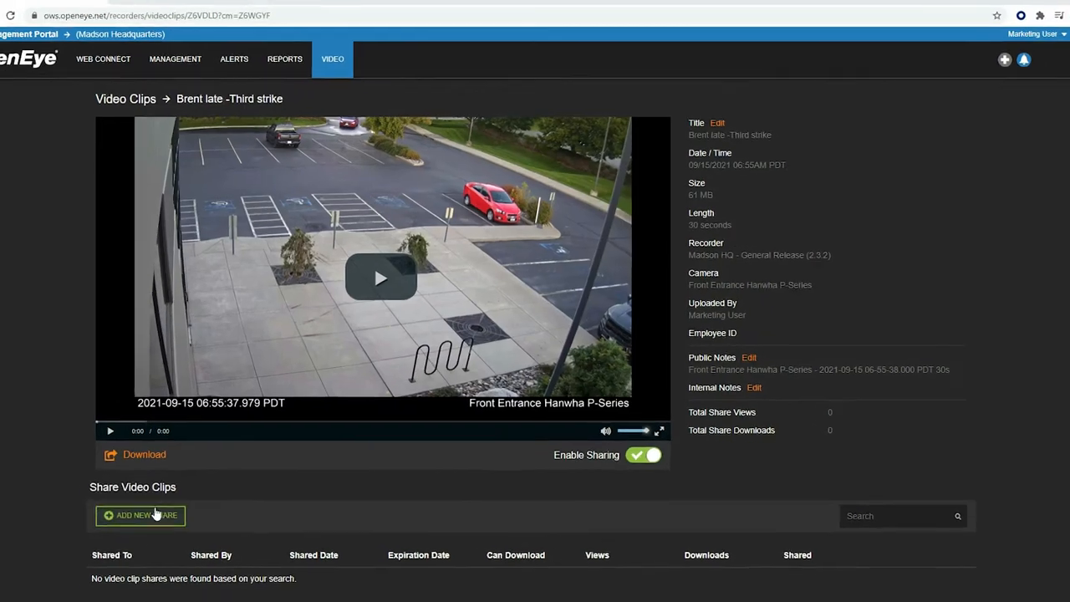
# - Share the Third strike clip with a new recipient and enable an expiration date
pyautogui.click(140, 515)
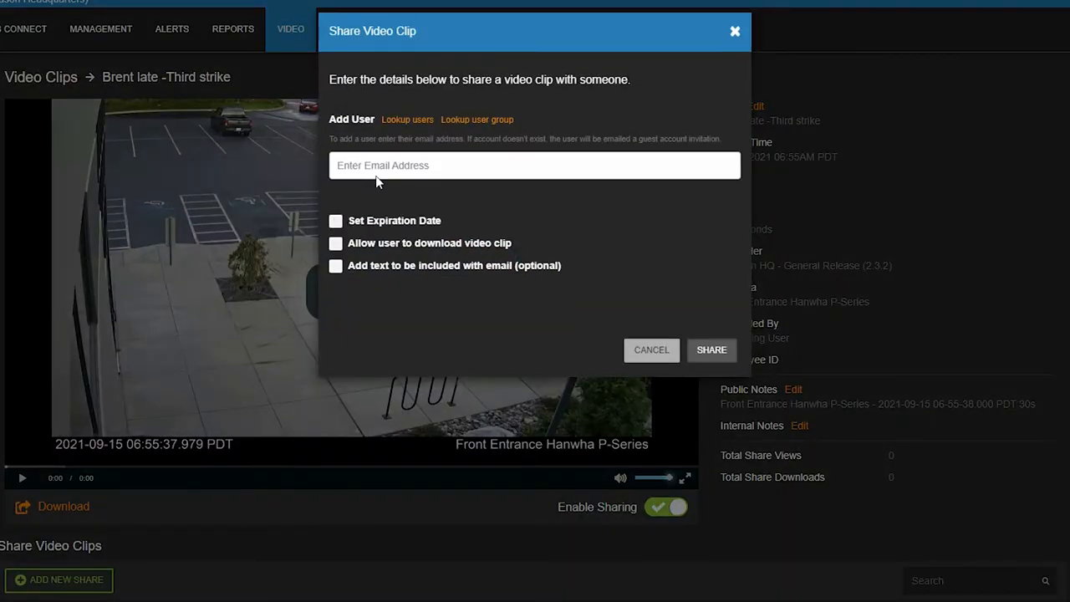
pyautogui.click(334, 221)
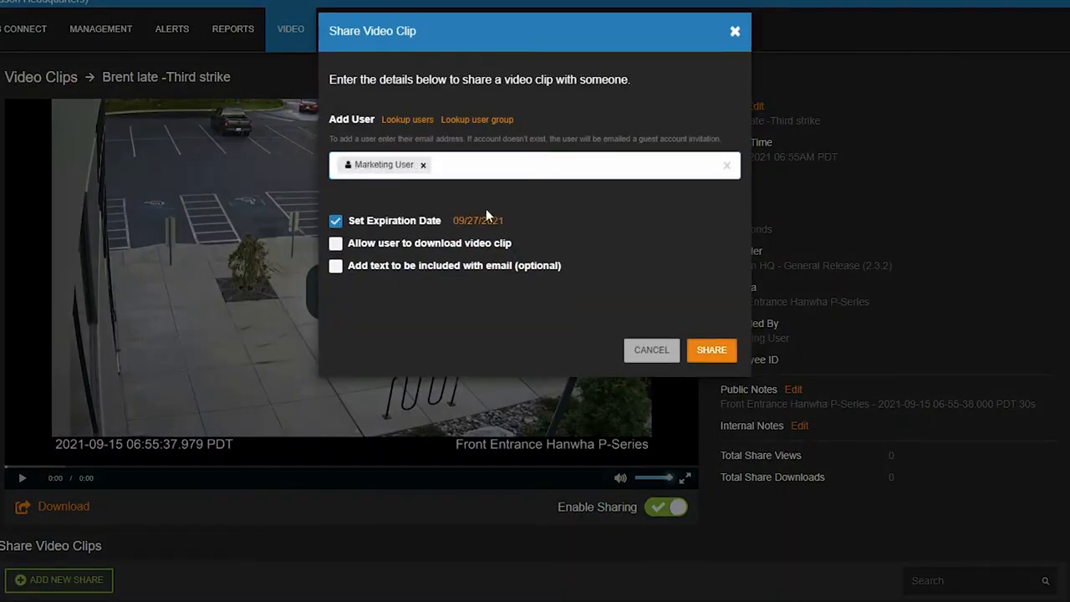
pyautogui.click(478, 220)
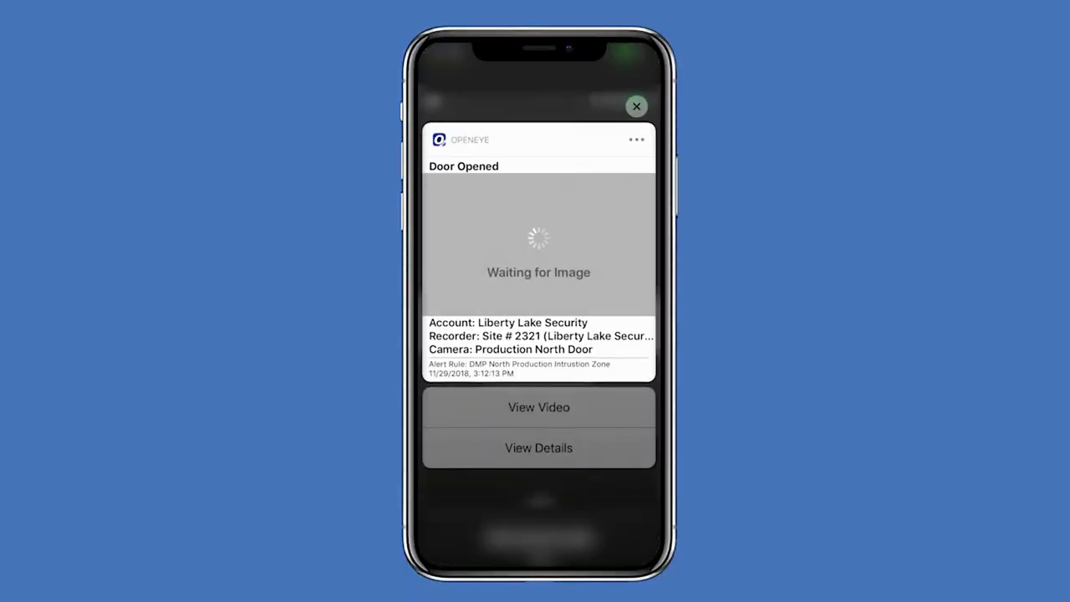
# - Preview the Door Opened alert from Production North Door and play its video
pyautogui.click(538, 408)
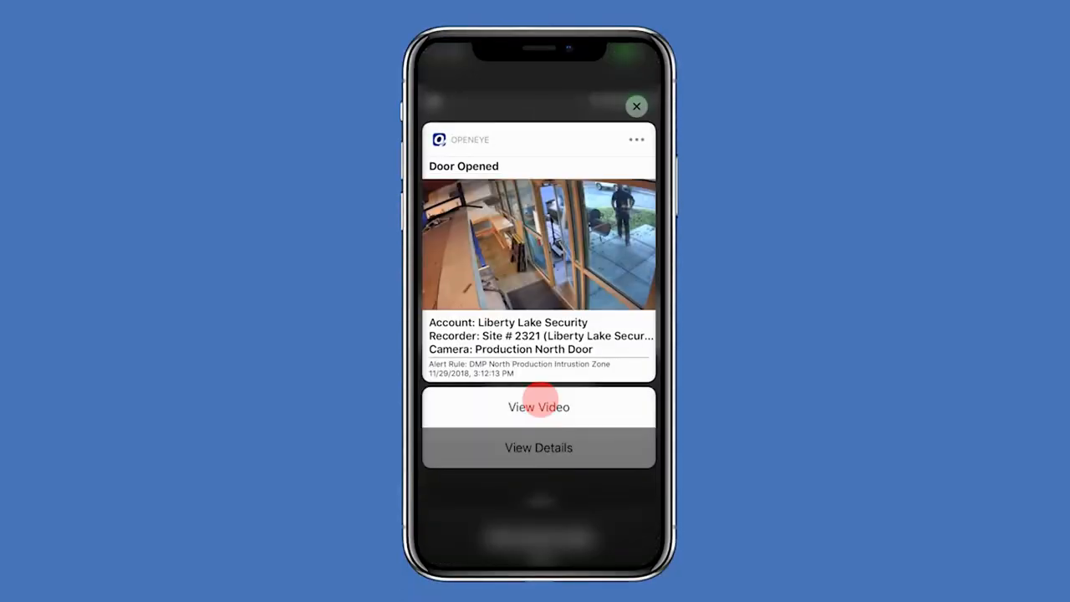
pyautogui.click(538, 408)
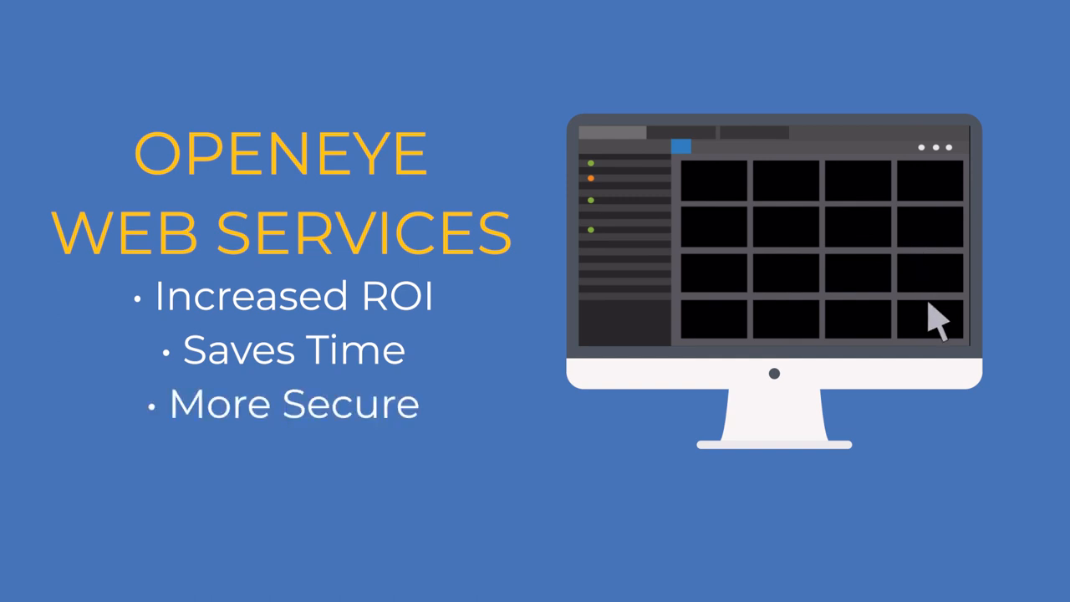
pyautogui.moveTo(836, 337)
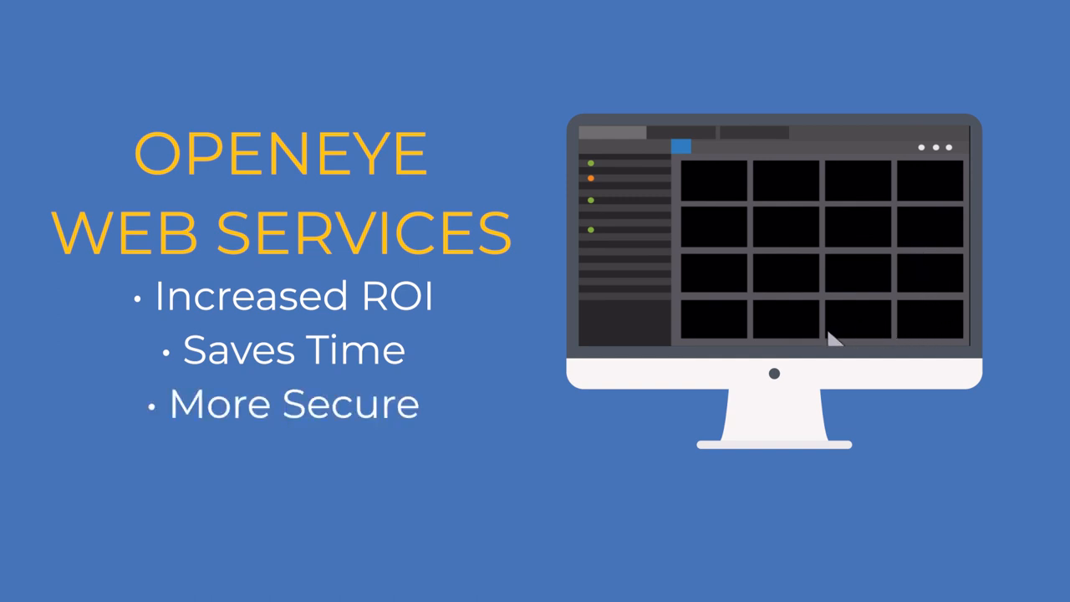